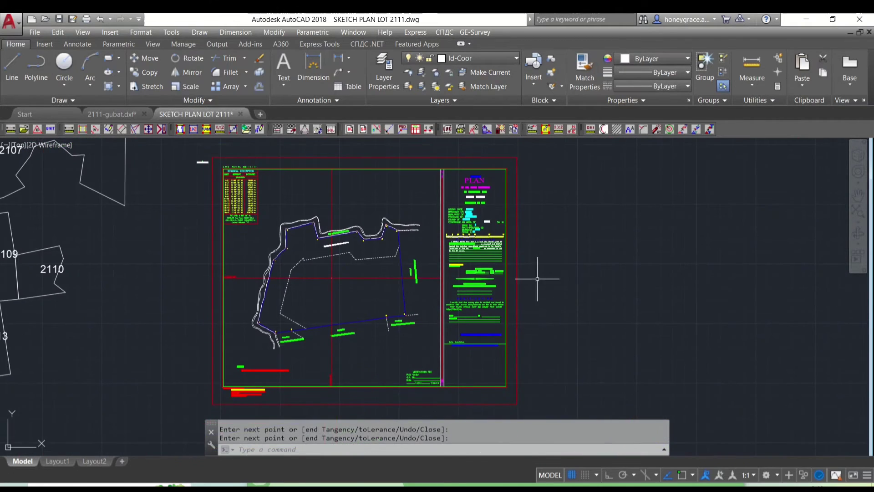
- Set the plot area to Window so only a chosen region of the drawing prints
click(277, 309)
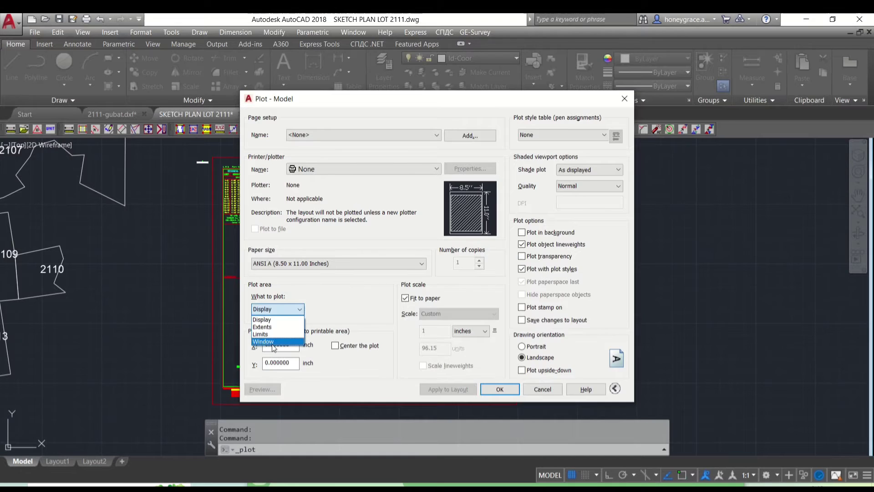
click(263, 341)
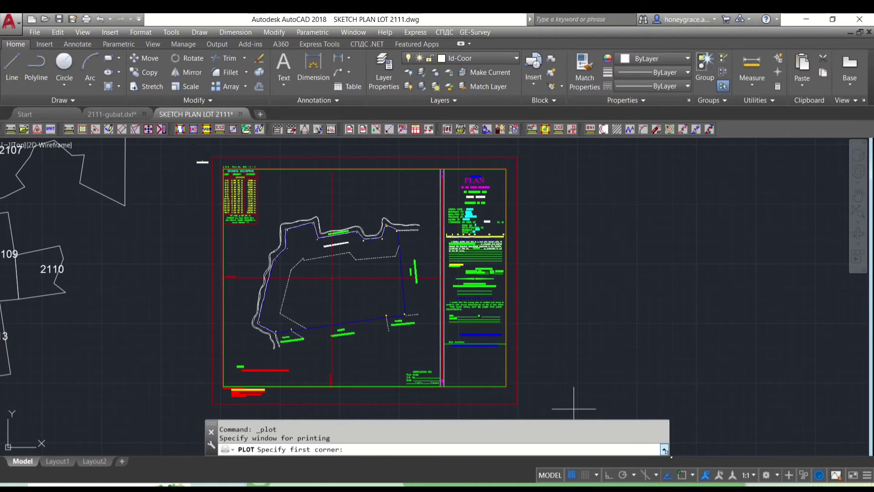
mouse_move(210, 157)
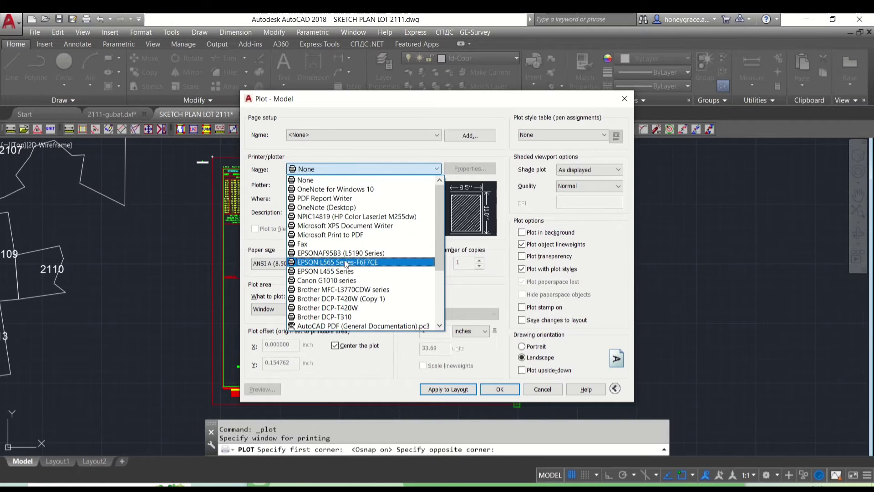
- Select the EPSON L455 Series printer for the framed sketch plan window
click(326, 272)
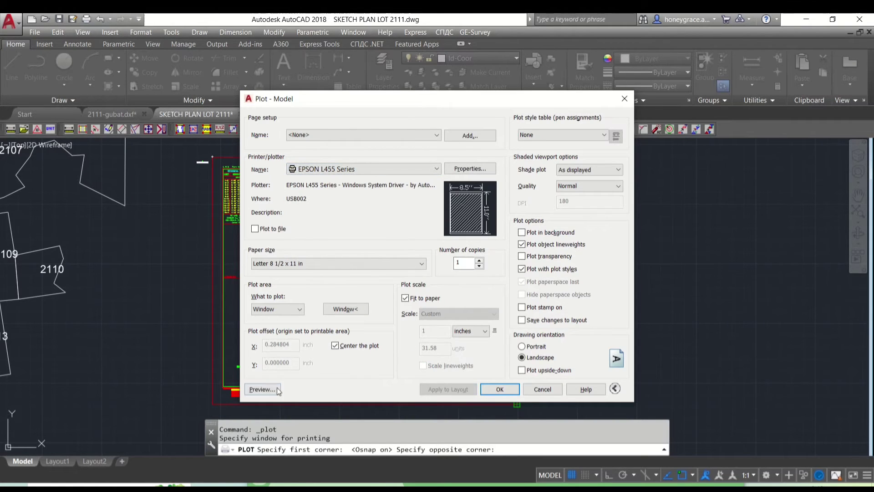
- Preview the Lot 2111 sketch plan full-page as it will print
click(260, 389)
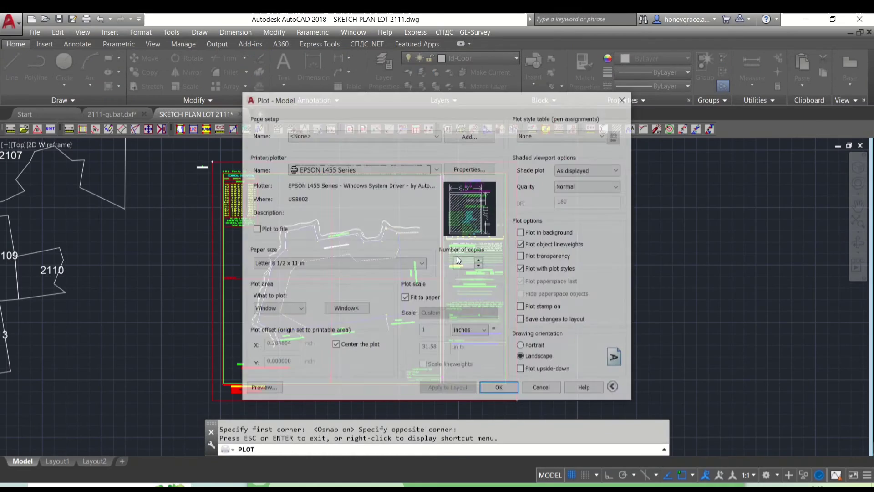
click(264, 387)
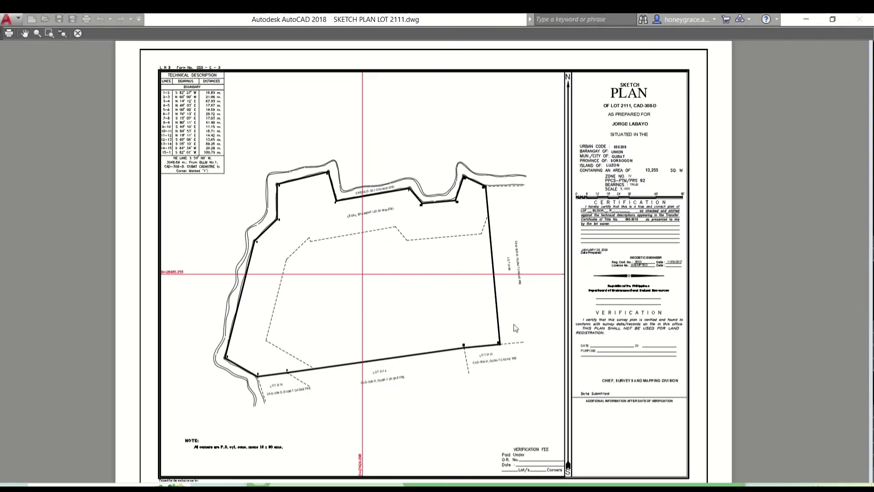